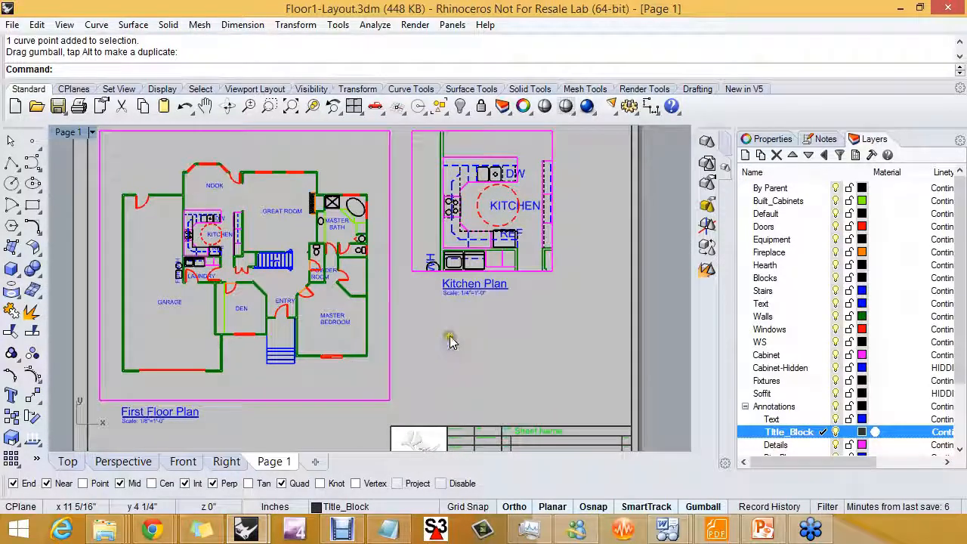
pyautogui.moveTo(455, 303)
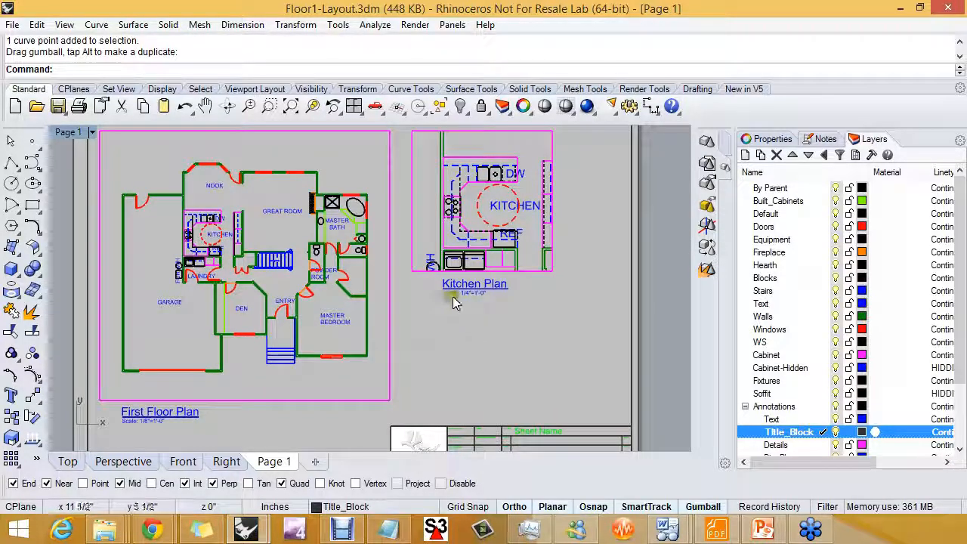
# Step: Inspect the Kitchen Plan title text's settings: Arial font, 0.25 in height, mask None
pyautogui.click(475, 284)
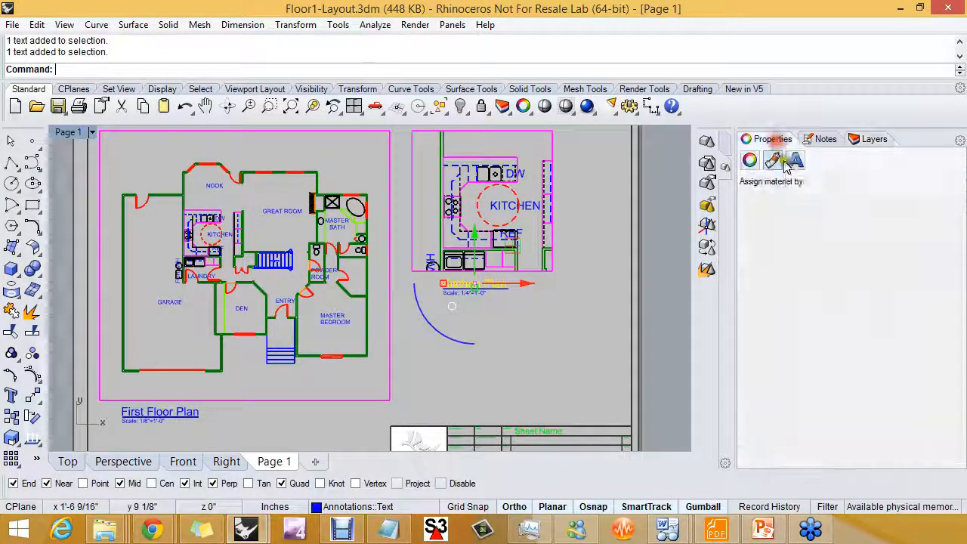
pyautogui.click(794, 160)
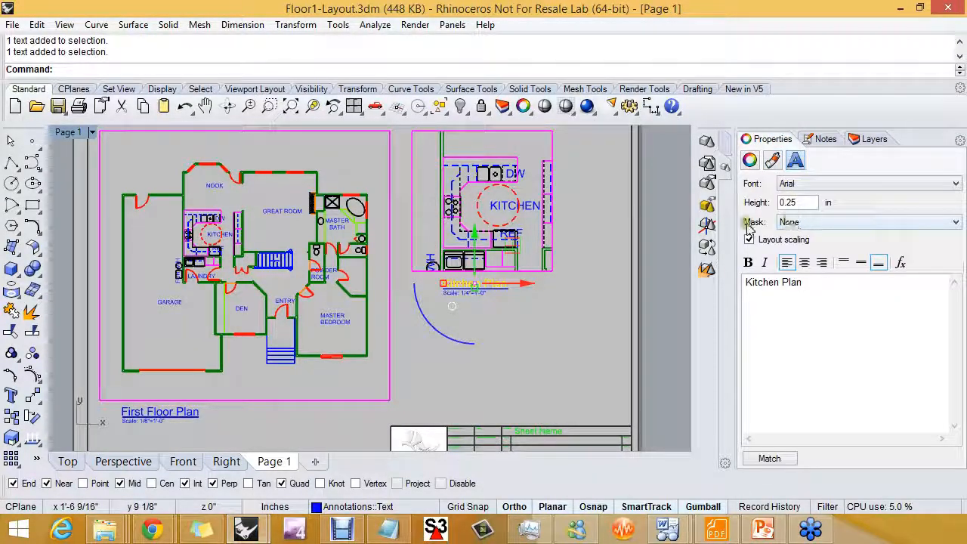
pyautogui.click(472, 350)
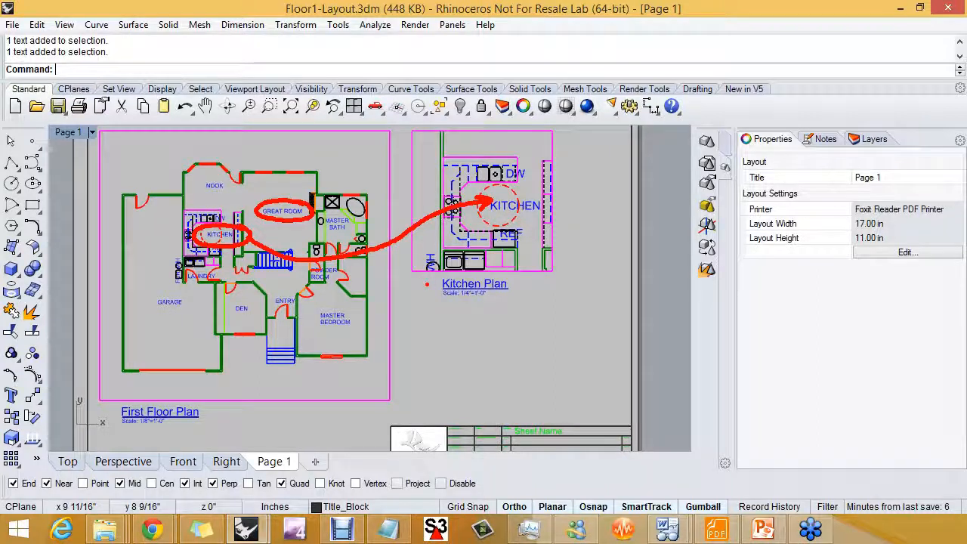
# Step: In the Top viewport, turn on annotation scaling in Options > Annotation at model space scale 1.0
pyautogui.click(66, 462)
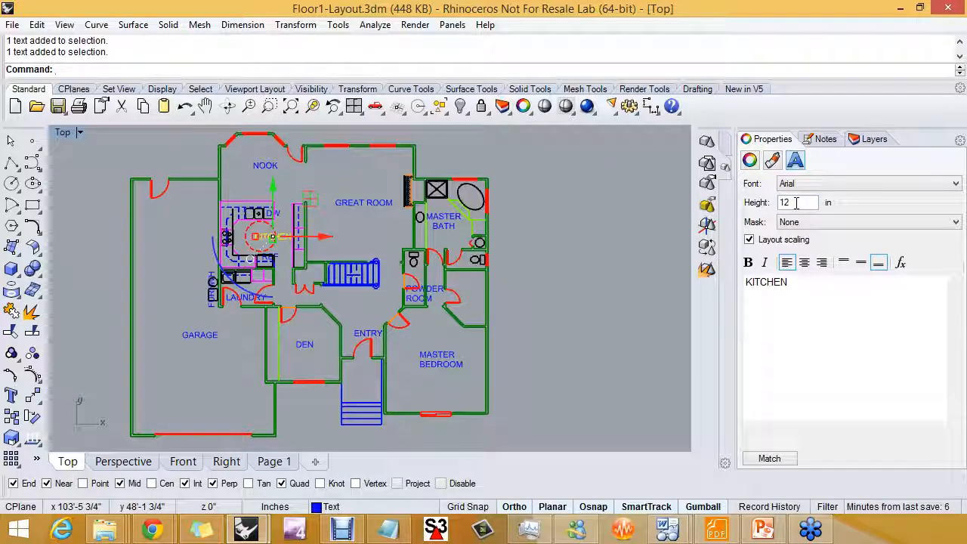
pyautogui.click(628, 106)
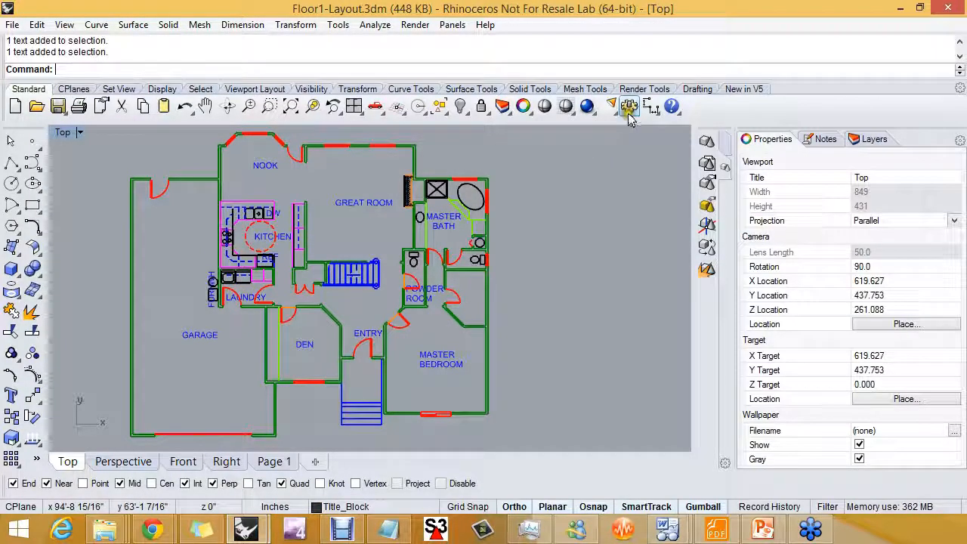
pyautogui.click(629, 106)
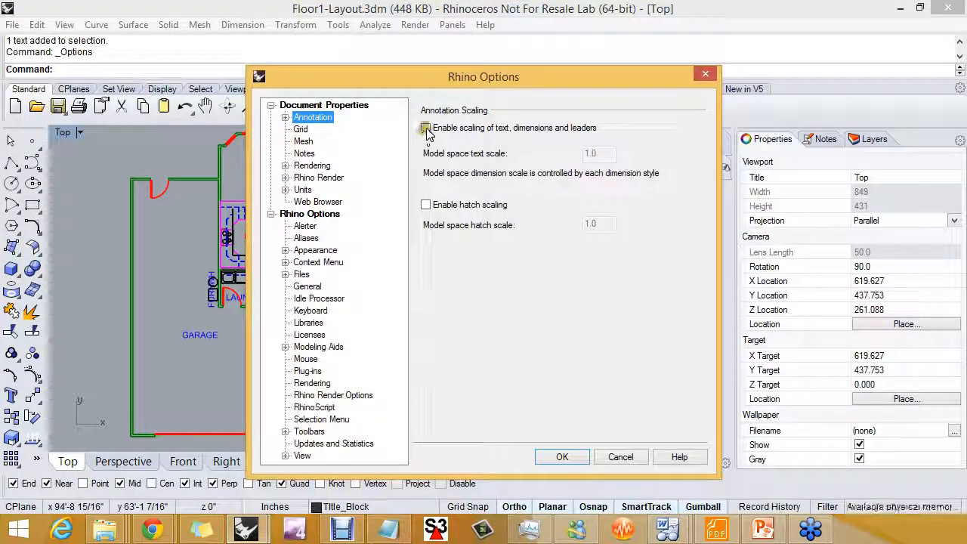
pyautogui.click(426, 127)
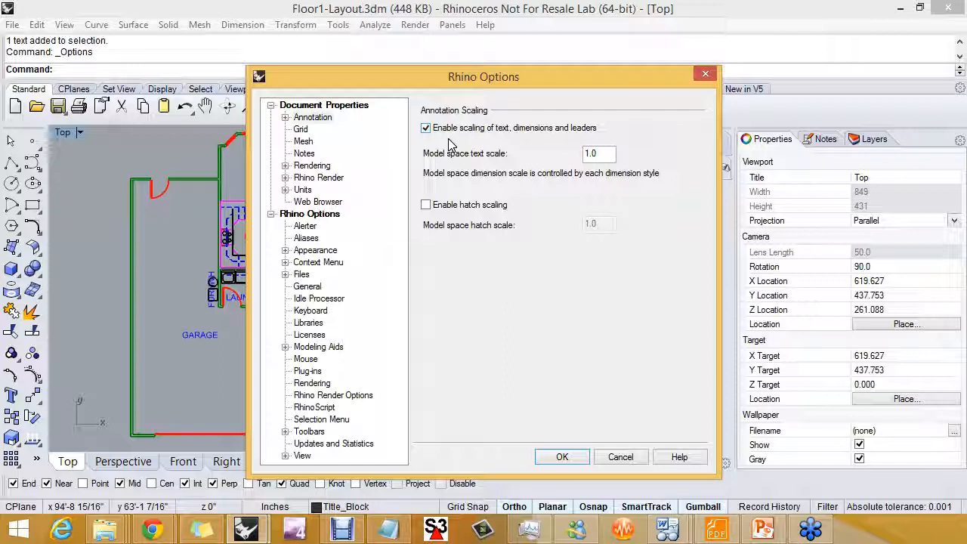
pyautogui.moveTo(556, 361)
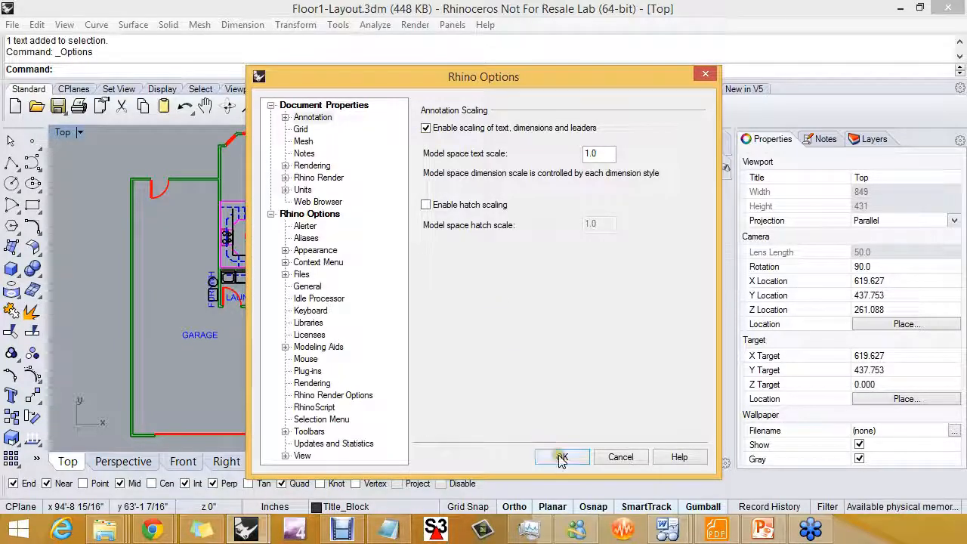
pyautogui.click(562, 457)
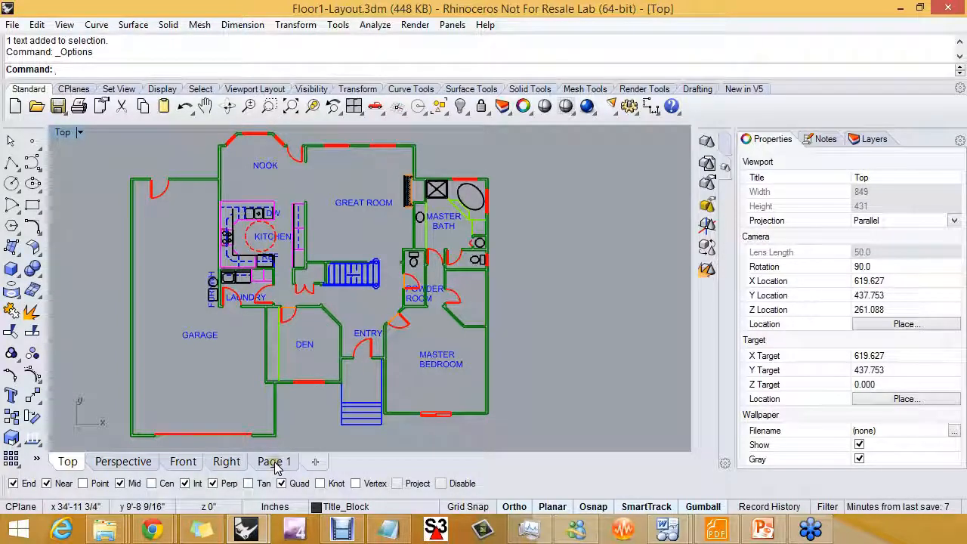
pyautogui.click(275, 462)
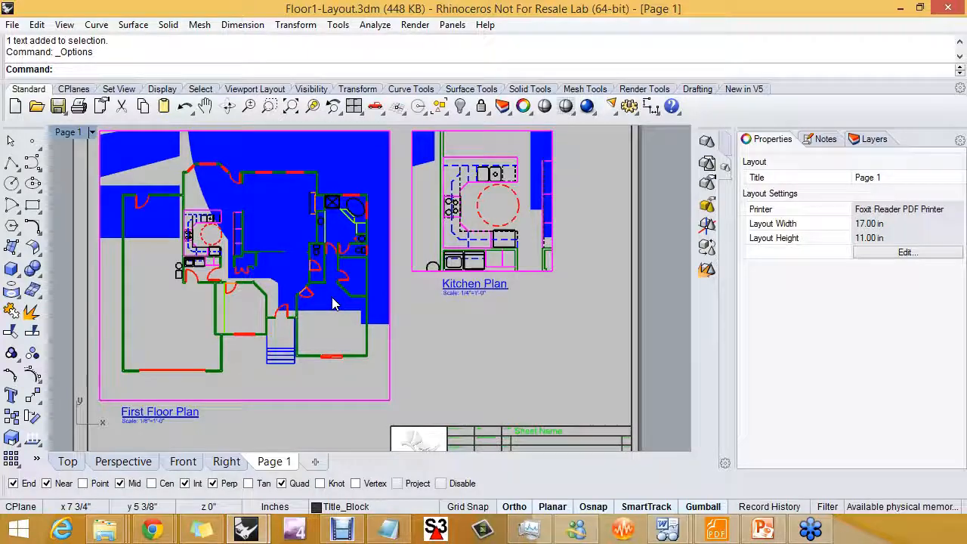
pyautogui.click(66, 462)
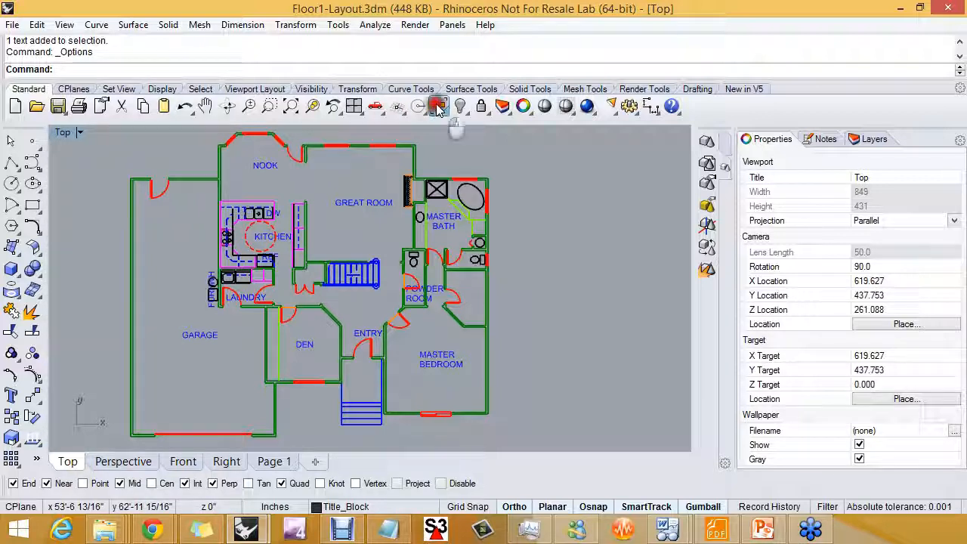
# Step: Select all text with SelText and set the 14 room labels to 0.125 in height
pyautogui.click(438, 105)
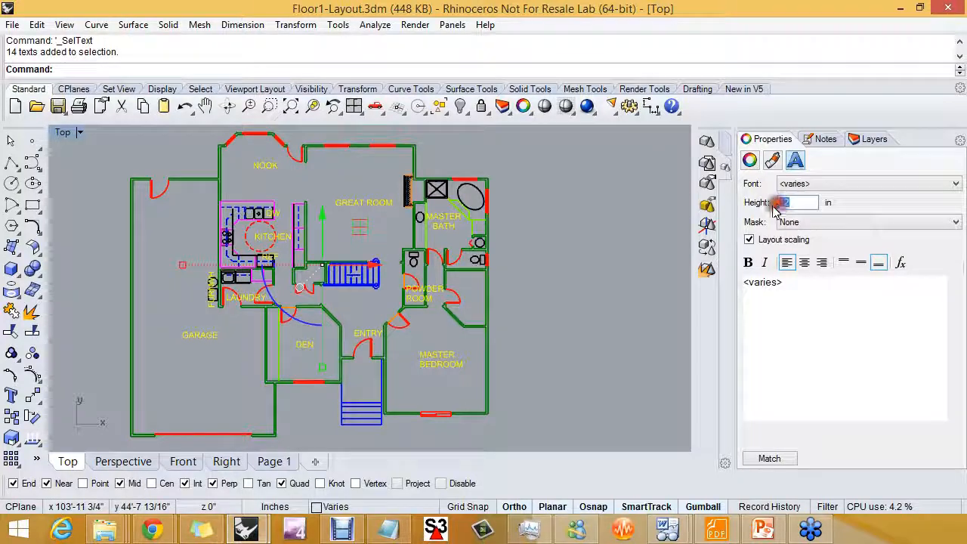
pyautogui.write('.125')
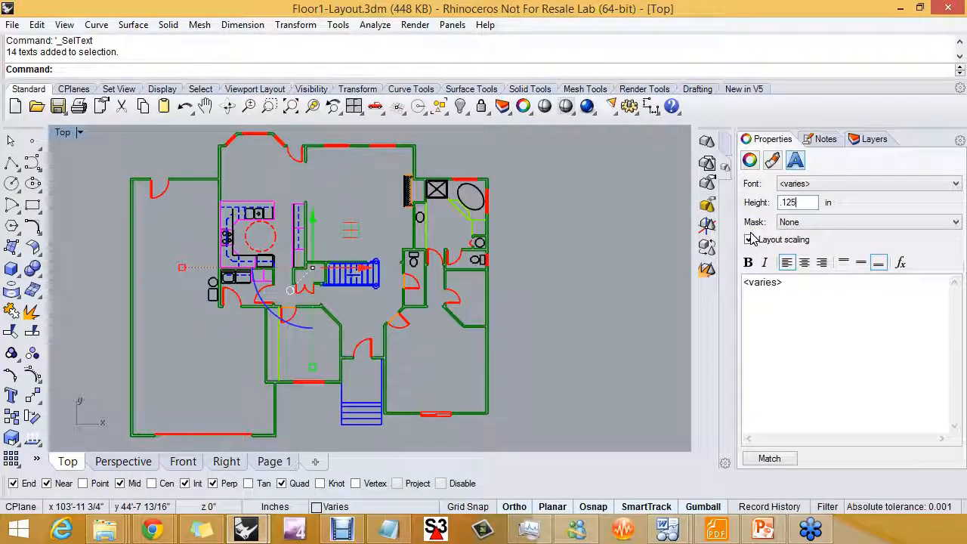
pyautogui.click(750, 239)
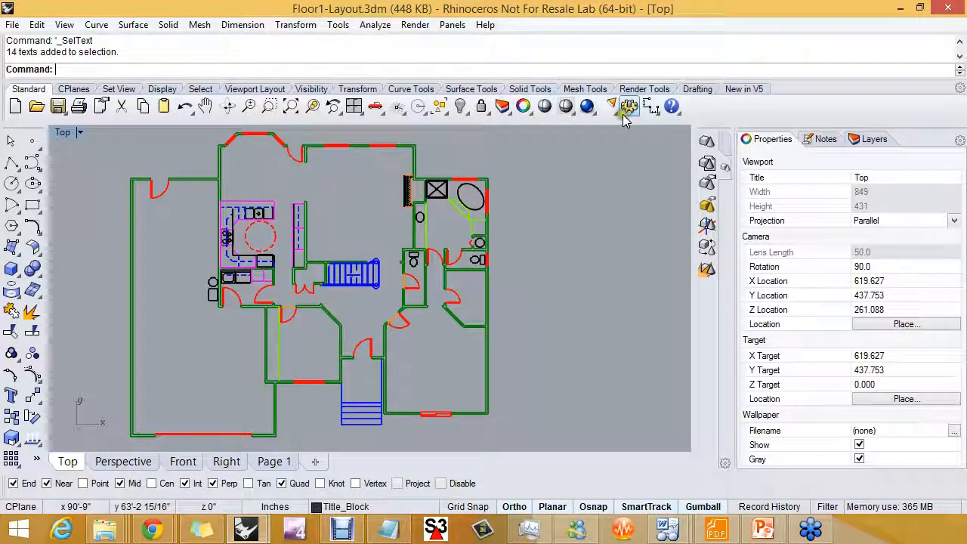
pyautogui.moveTo(628, 106)
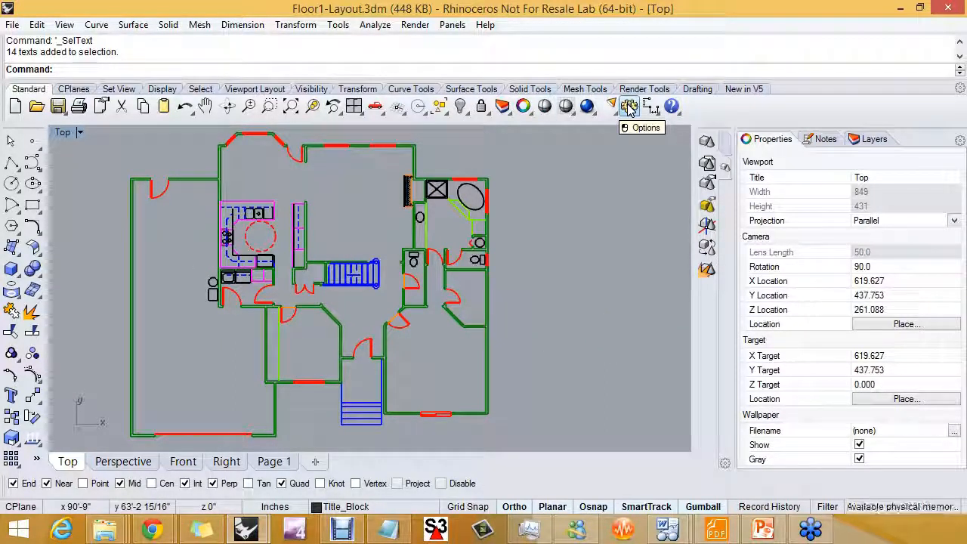
# Step: Change the model space text scale to 40 so the room labels become readable
pyautogui.click(628, 106)
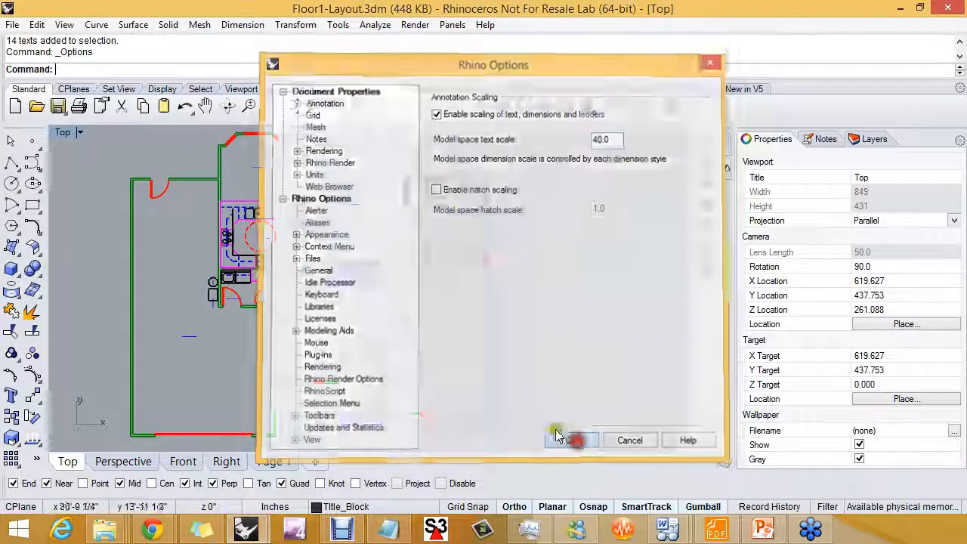
pyautogui.click(571, 440)
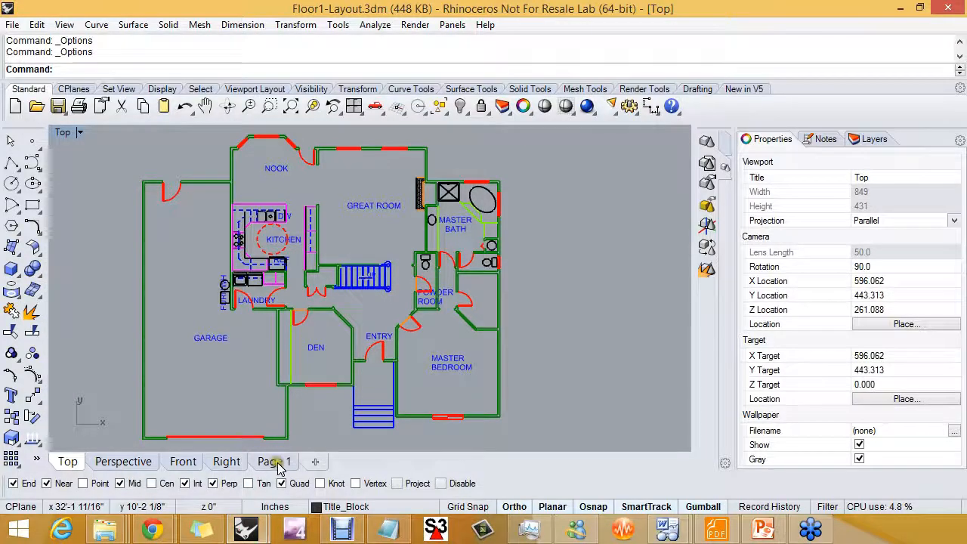
# Step: Switch to the Page 1 layout to check the room labels in both detail views
pyautogui.click(273, 461)
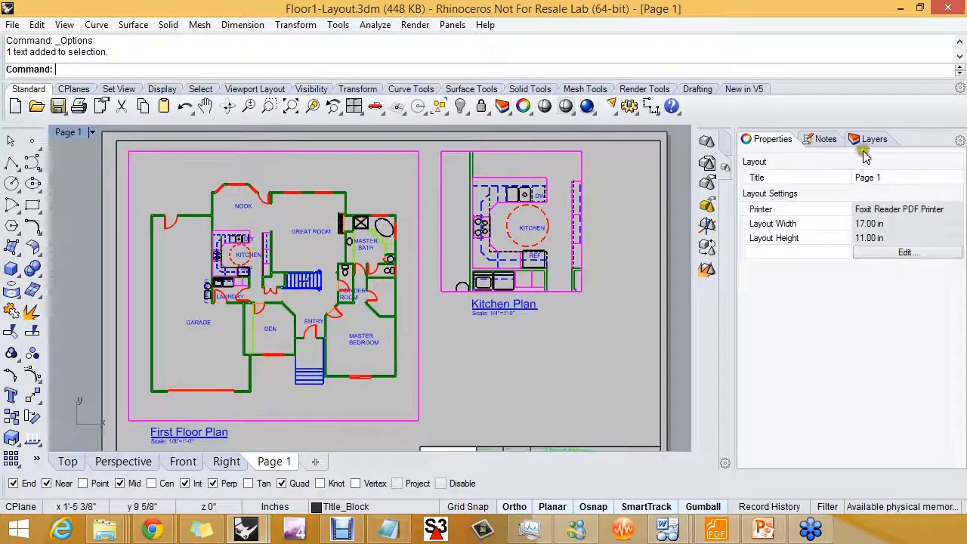
# Step: Make Dim-Plan the current layer in the Layers panel
pyautogui.click(873, 139)
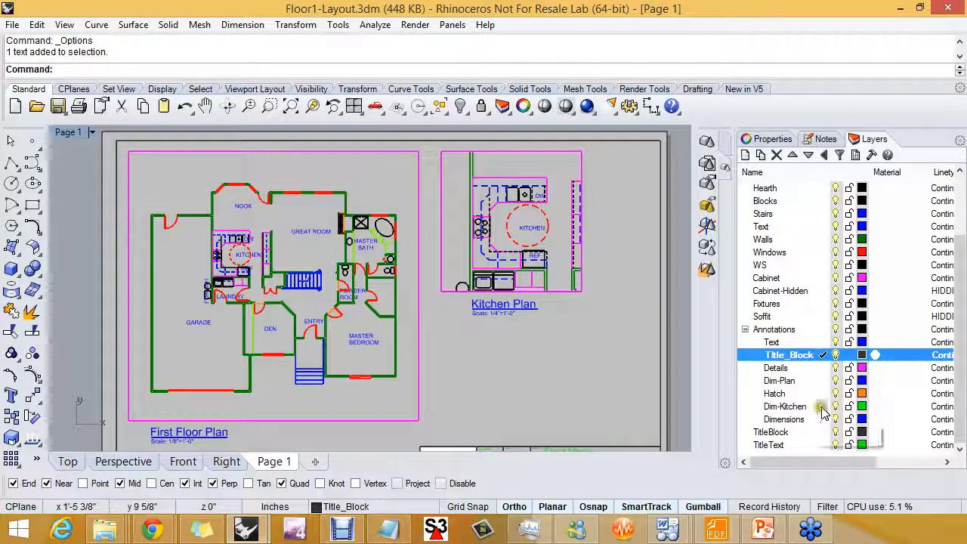
pyautogui.click(782, 381)
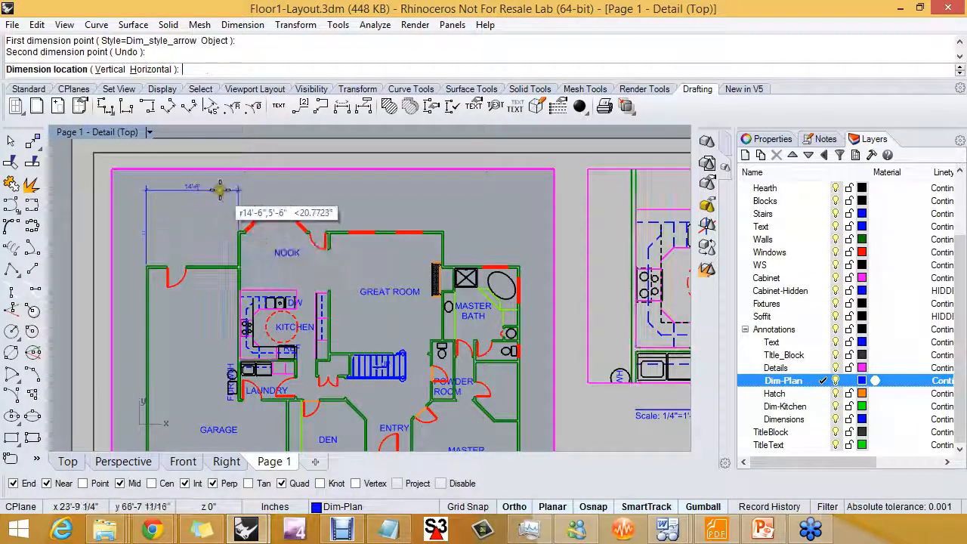
# Step: Place linear dimensions on the first floor plan walls, snapping to wall ends and intersections
pyautogui.click(305, 219)
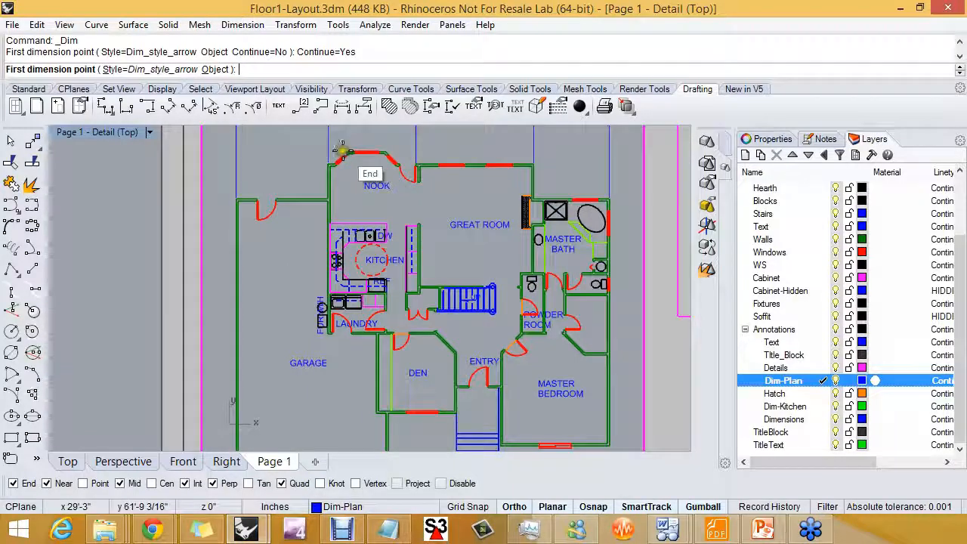
pyautogui.click(340, 148)
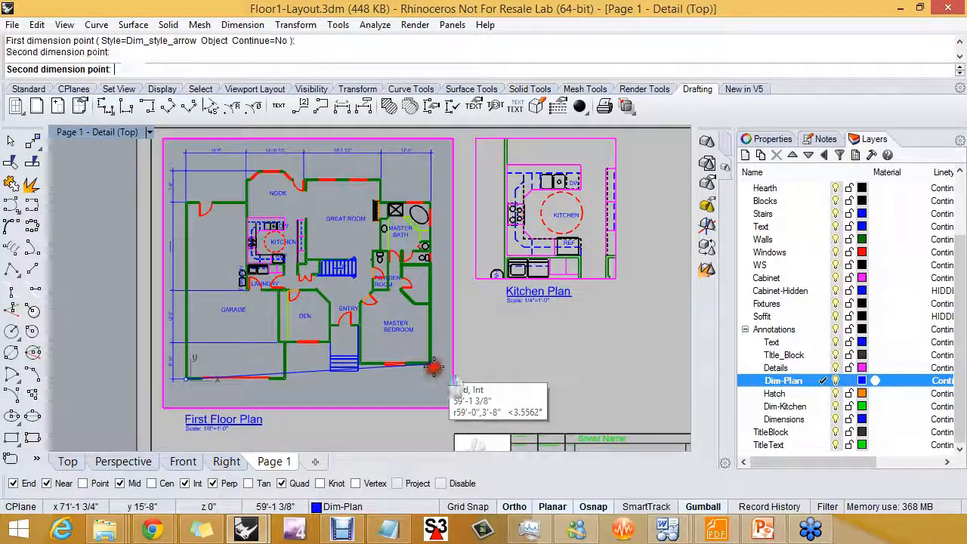
pyautogui.click(432, 369)
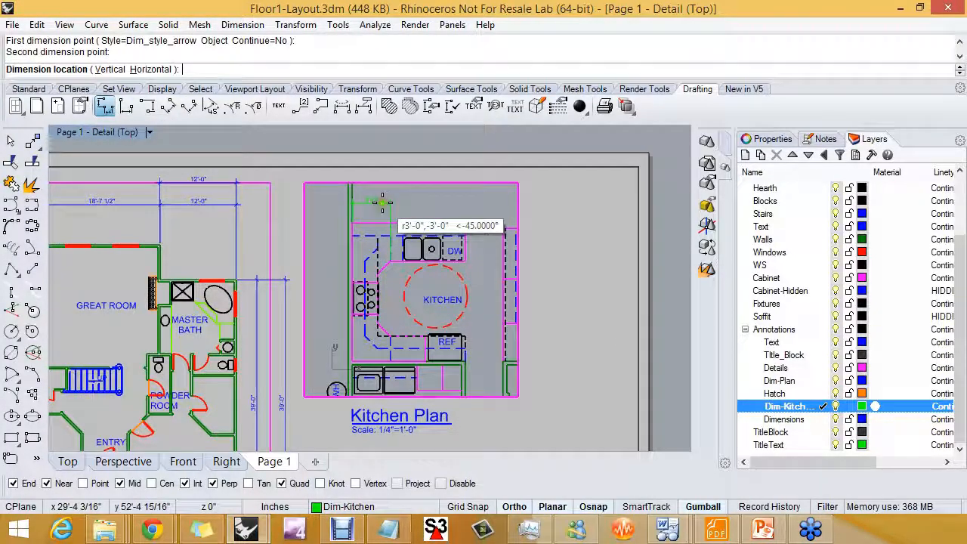
# Step: Cut the trial kitchen dimension and set the Dim-Kitchen layer's detail colour to DarkGreen
pyautogui.click(454, 254)
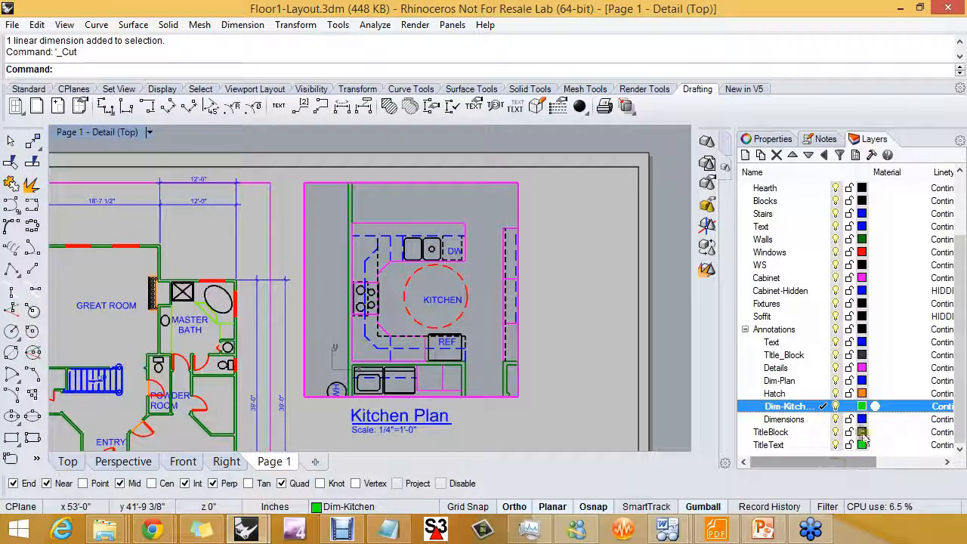
pyautogui.moveTo(816, 463); pyautogui.dragTo(907, 462)
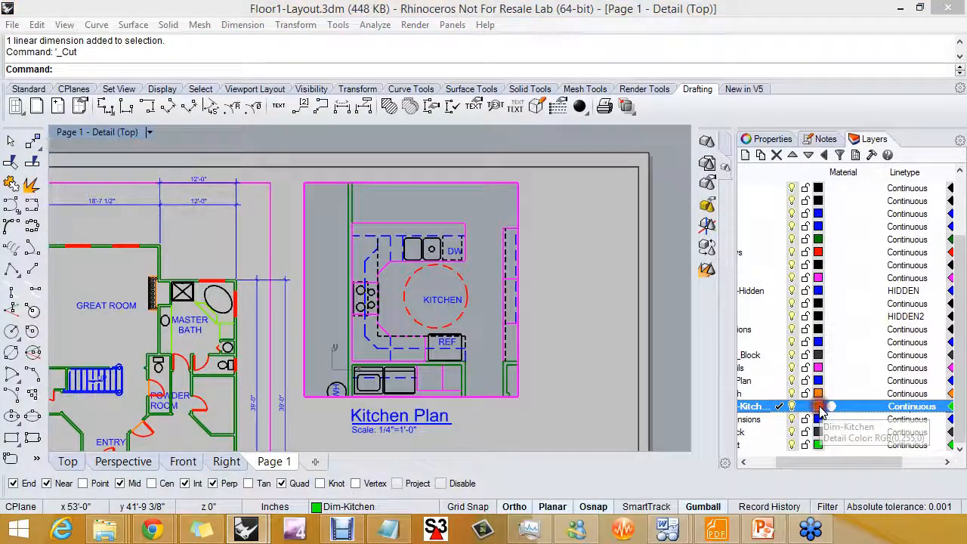
pyautogui.click(830, 404)
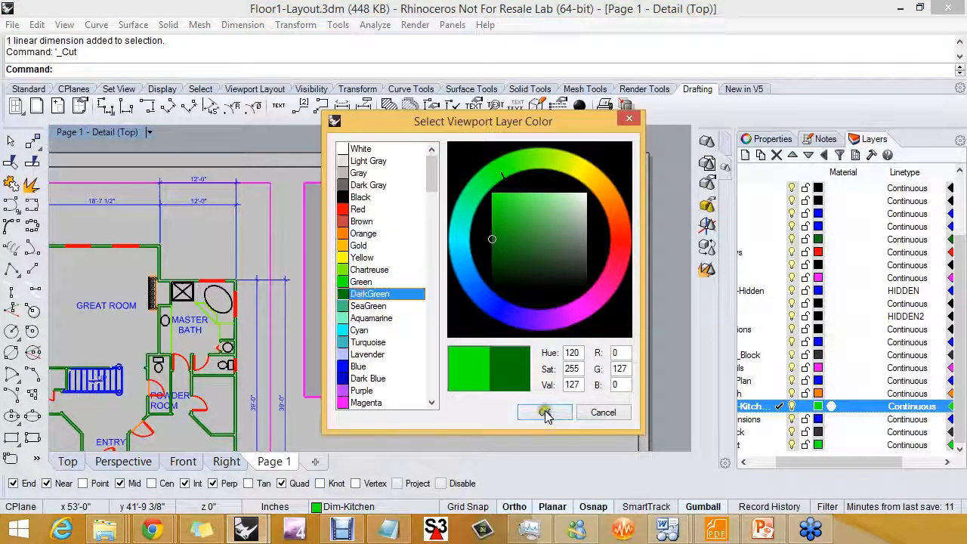
pyautogui.click(544, 411)
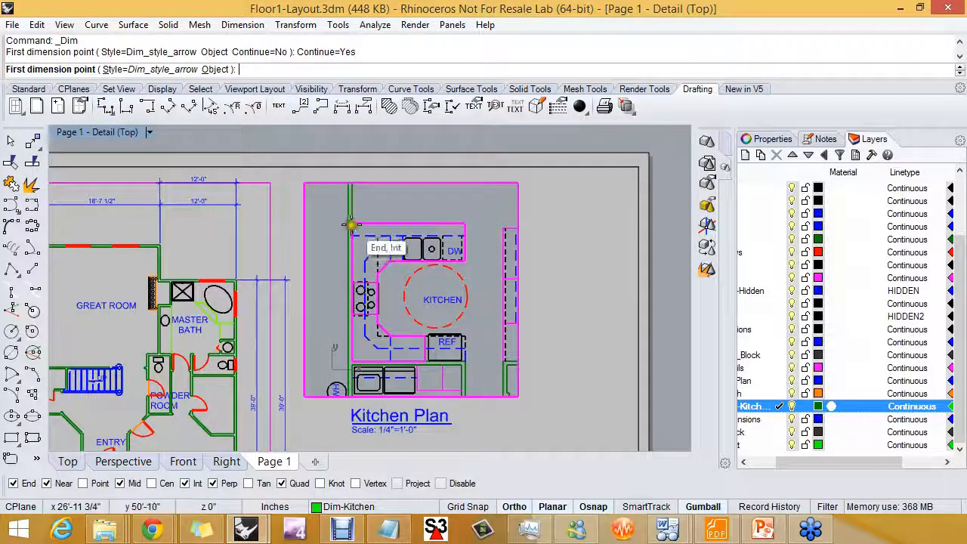
# Step: Add dark green linear dimensions along the kitchen's top and left walls from corner snaps
pyautogui.click(352, 225)
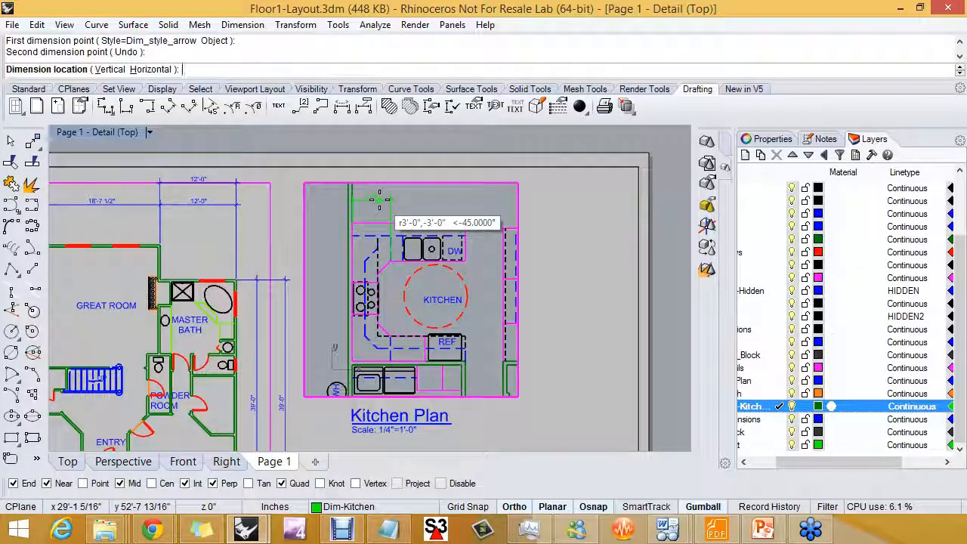
pyautogui.click(378, 199)
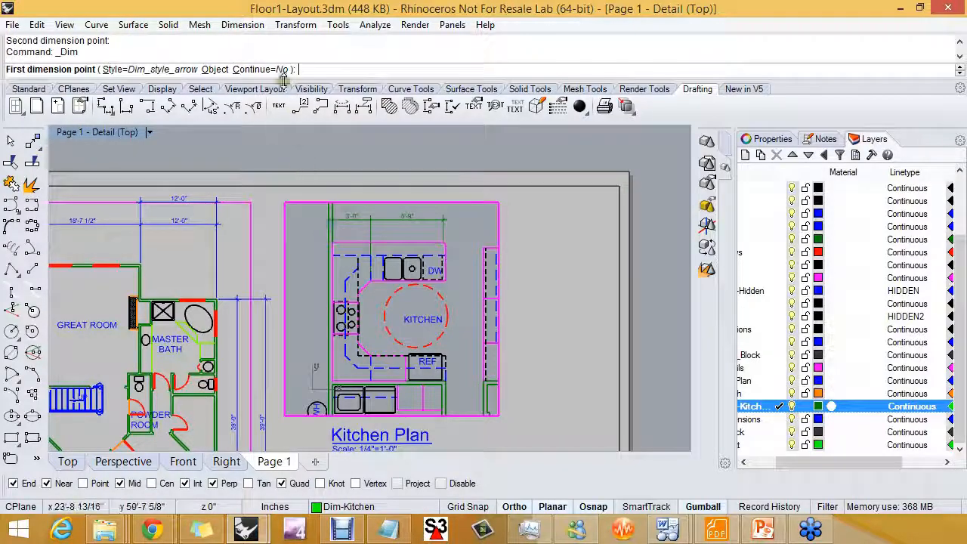
pyautogui.click(336, 243)
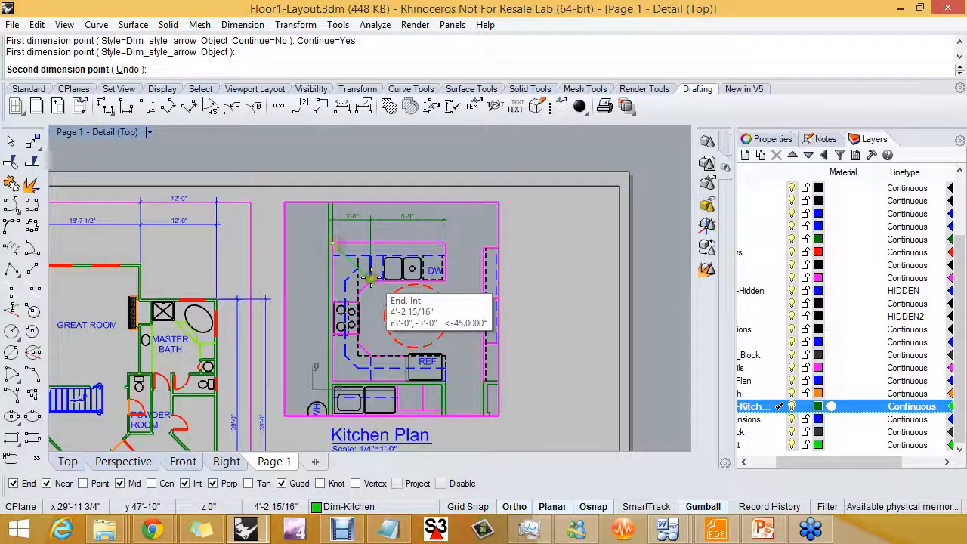
pyautogui.click(370, 280)
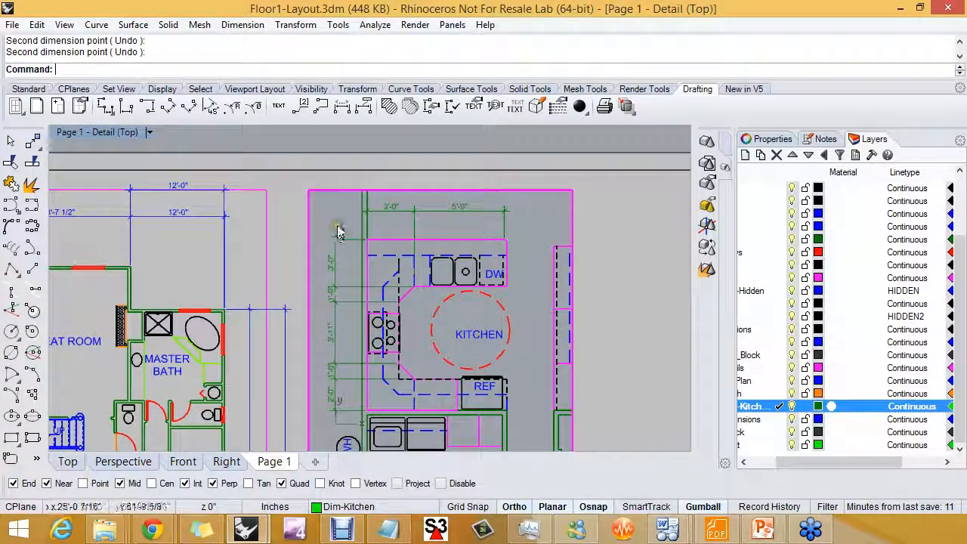
pyautogui.moveTo(349, 214)
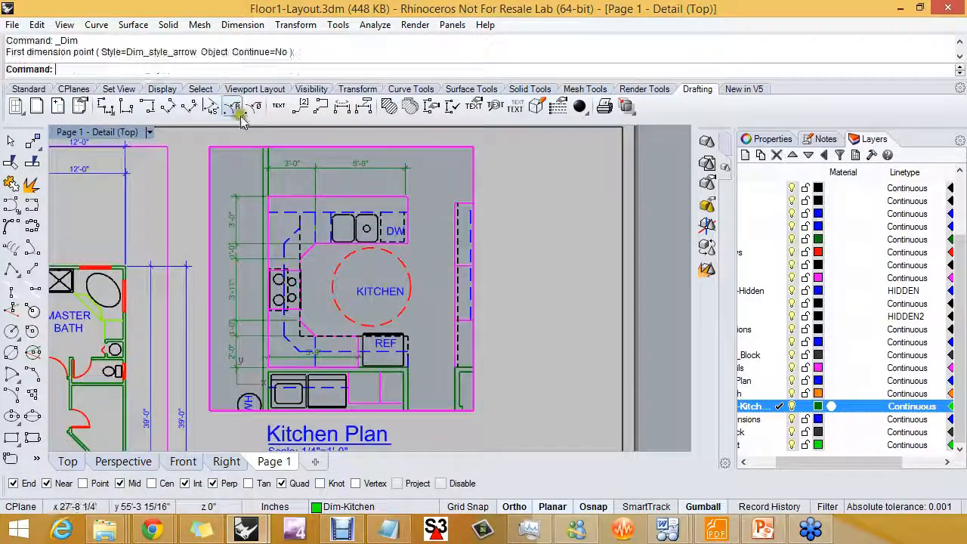
# Step: Add an R2'-6" radius dimension to the red kitchen circle and view its dimension properties
pyautogui.click(235, 106)
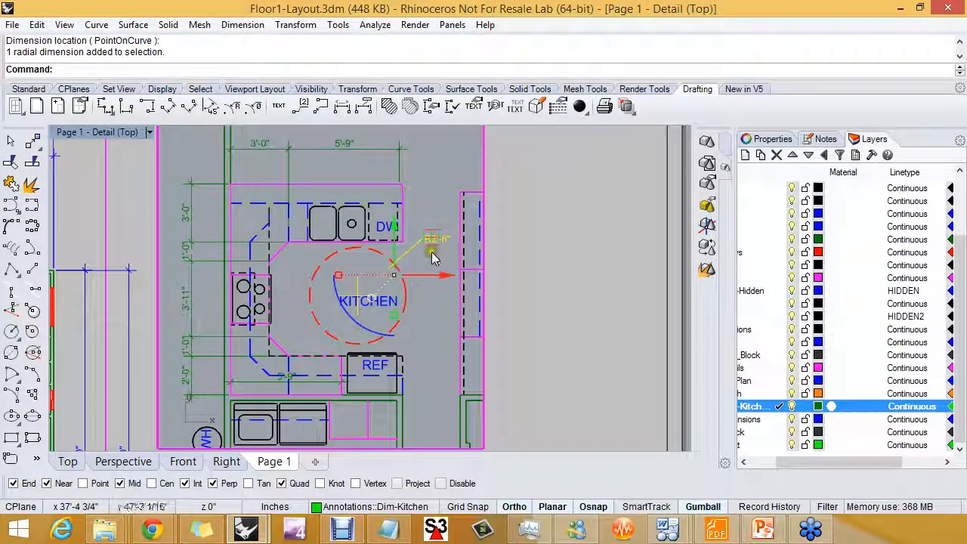
pyautogui.moveTo(505, 240)
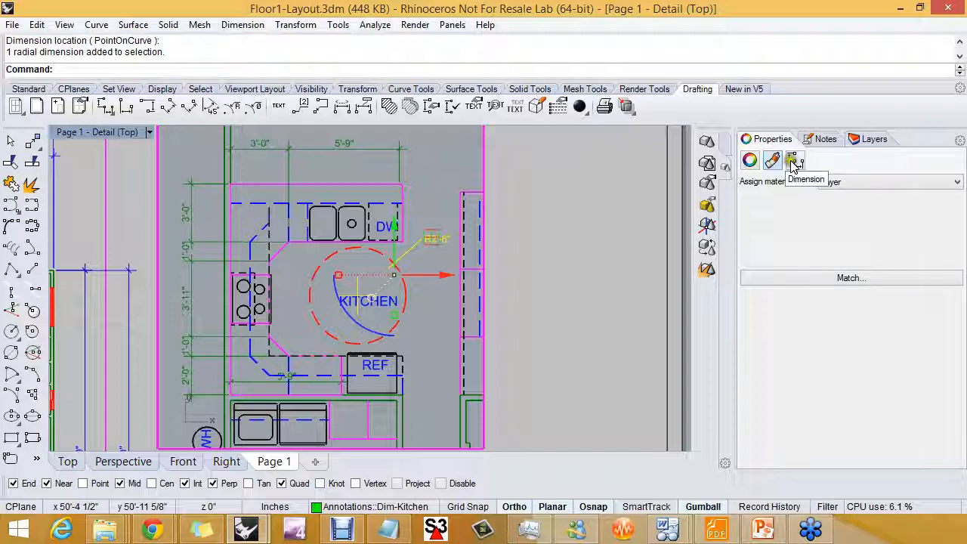
pyautogui.click(794, 160)
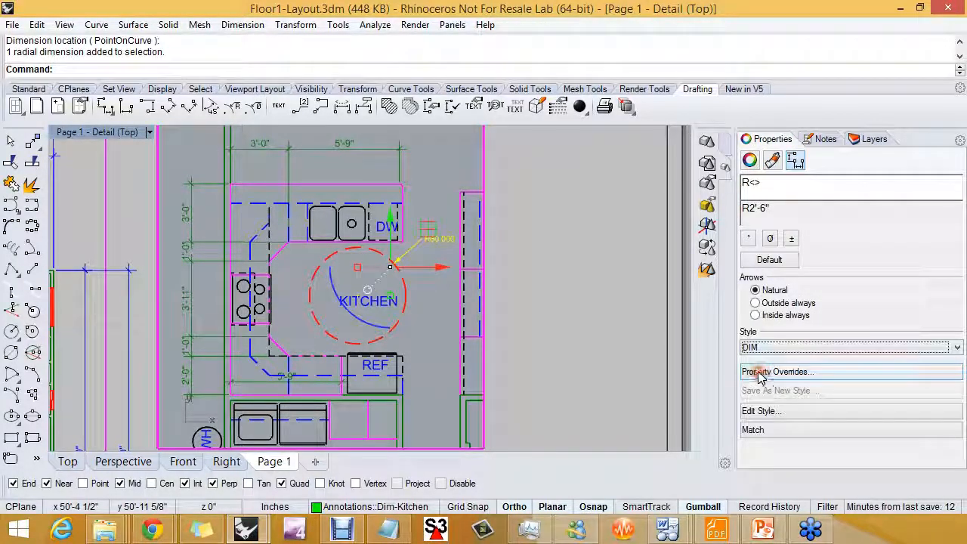
pyautogui.moveTo(422, 293)
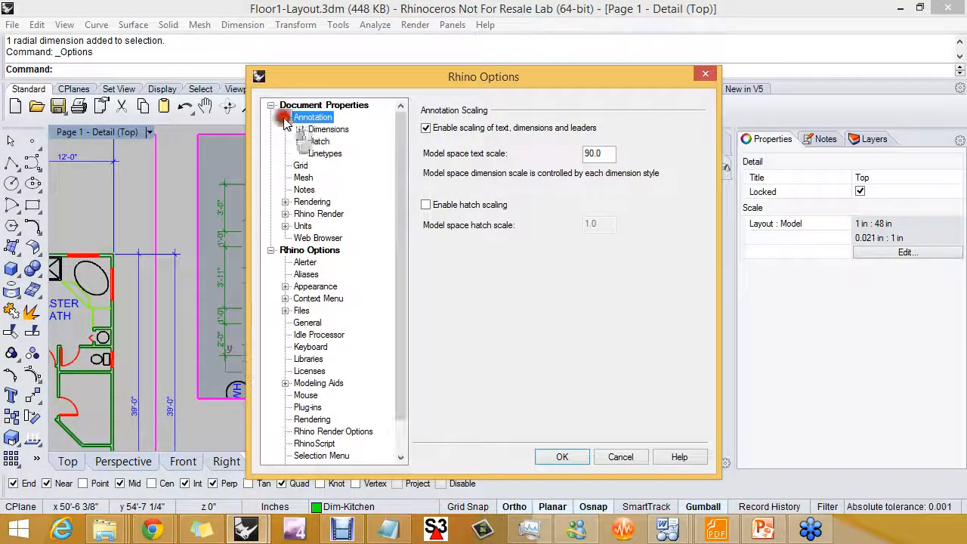
# Step: Enable Show mask with White colour on the Dim_style_arrow style and apply it
pyautogui.click(287, 130)
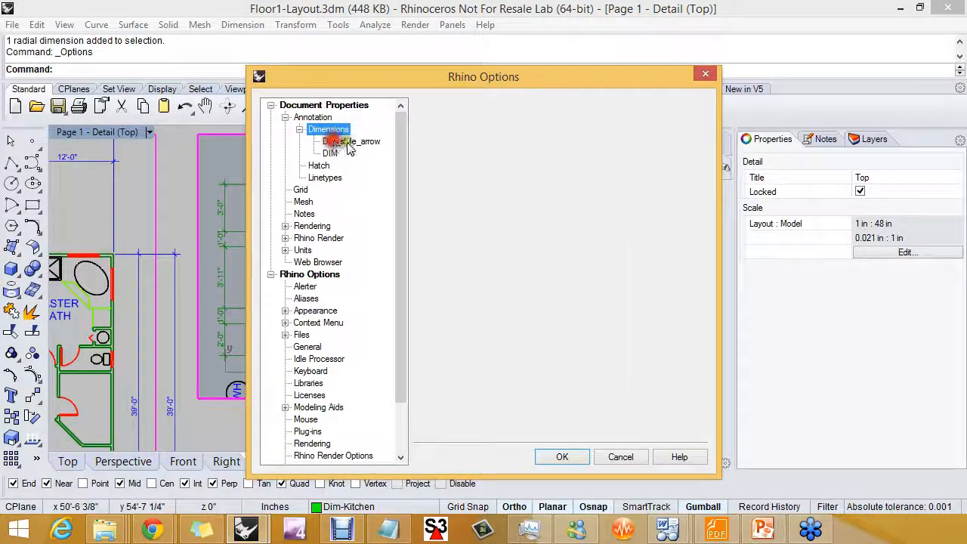
pyautogui.click(350, 142)
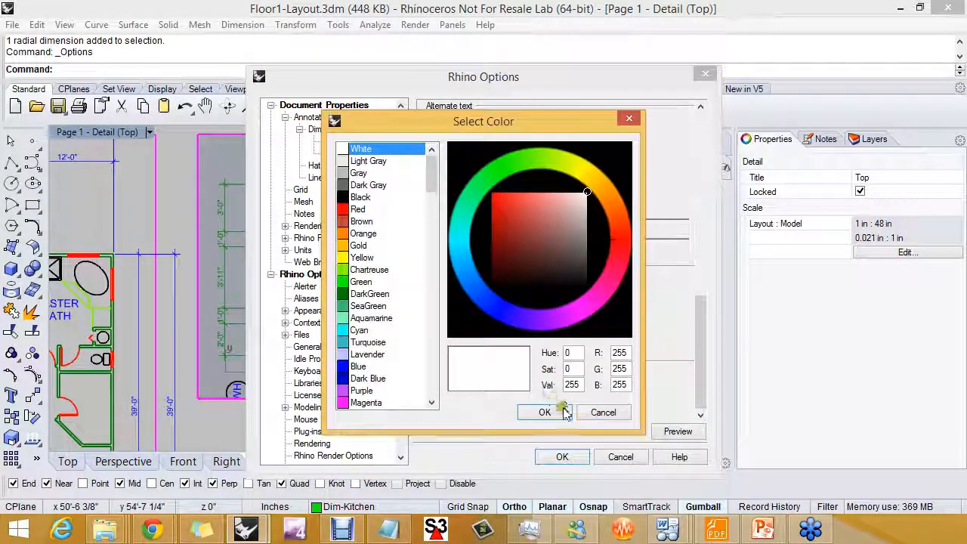
pyautogui.click(544, 411)
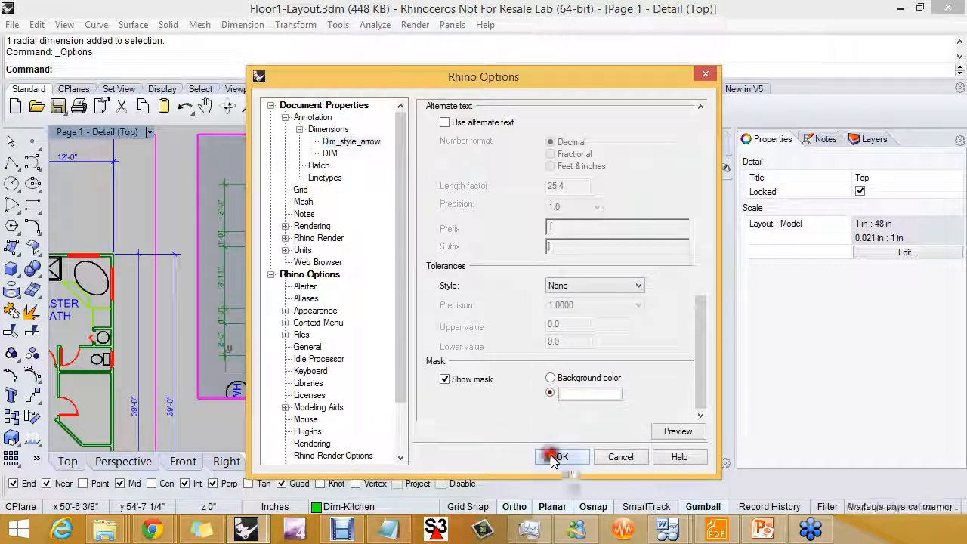
pyautogui.click(560, 456)
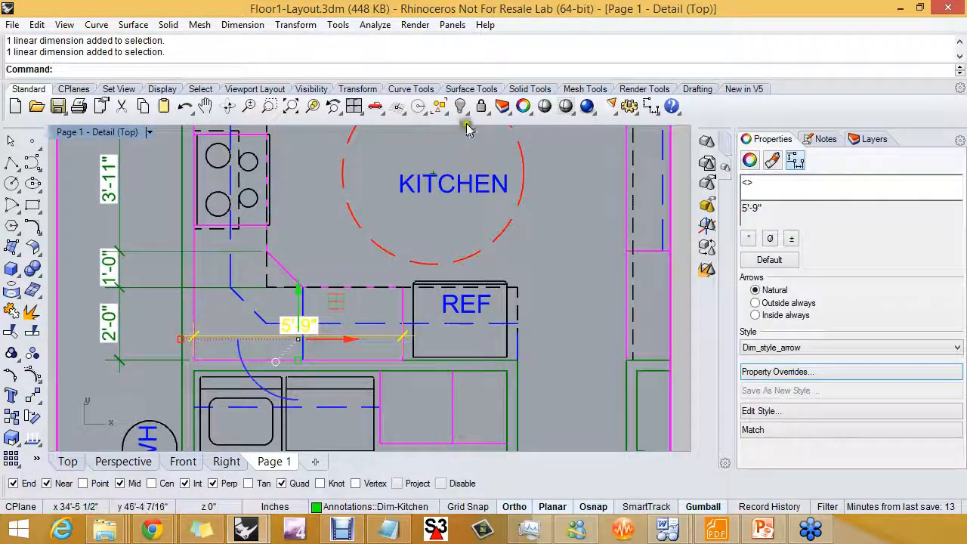
# Step: Bring the masked 5'-9" dimension to front with BringToFront and pan to the rest of the kitchen plan
pyautogui.click(697, 88)
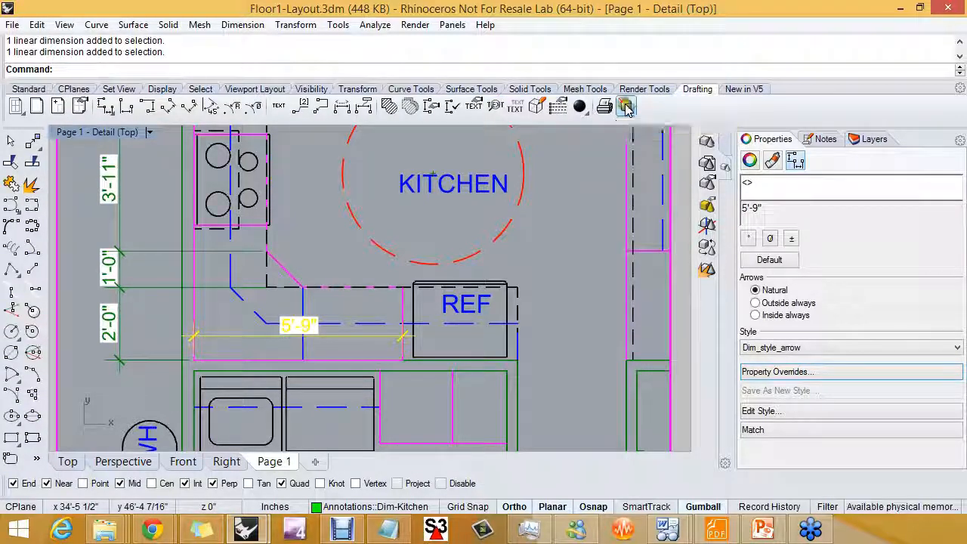
pyautogui.click(625, 106)
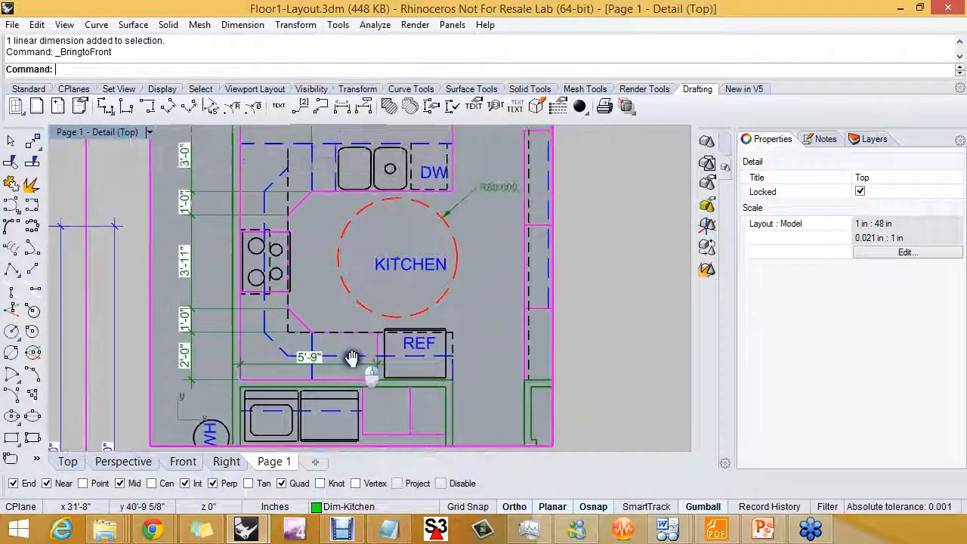
pyautogui.moveTo(350, 356); pyautogui.dragTo(332, 367)
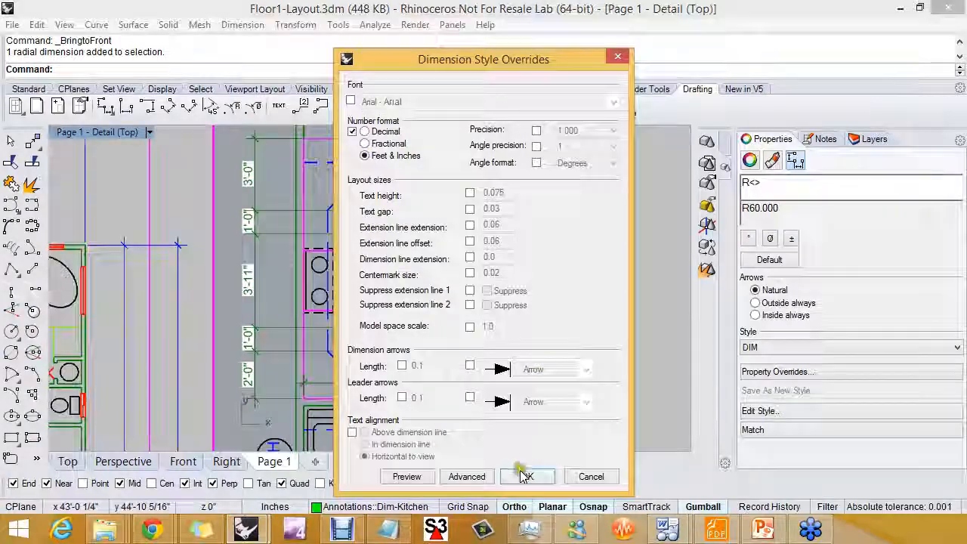
# Step: Apply the Feet & Inches number-format override to the kitchen circle's radial dimension
pyautogui.click(526, 476)
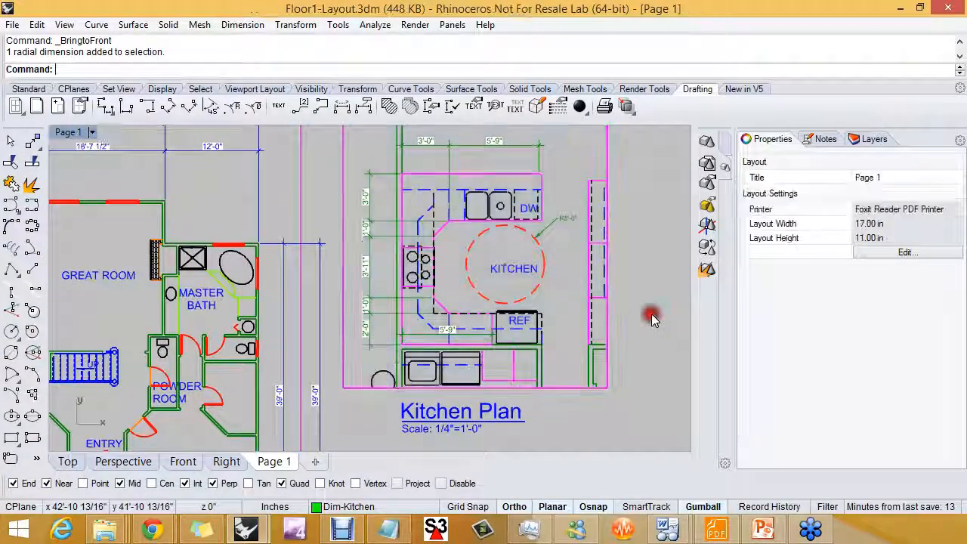